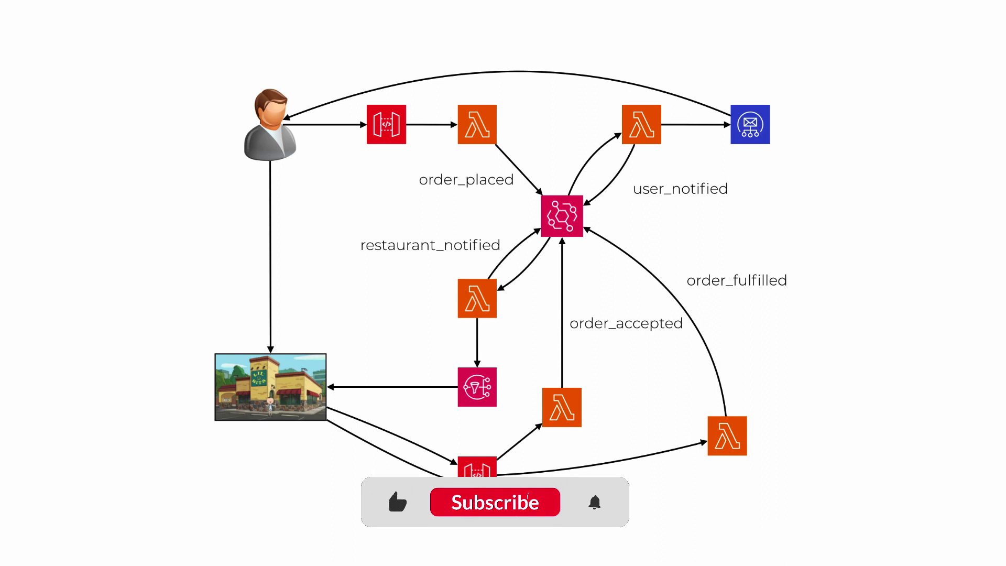
Step: Advance to the Step Functions slide where order acceptance branches to cancellation or completion
{"action": "left_click", "coordinate": [495, 502]}
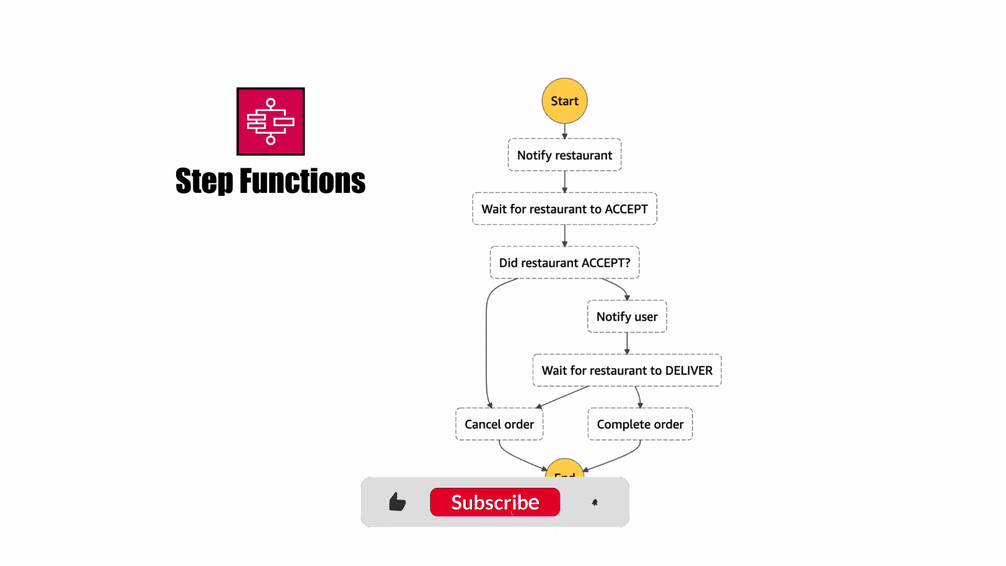
{"action": "left_click", "coordinate": [495, 502]}
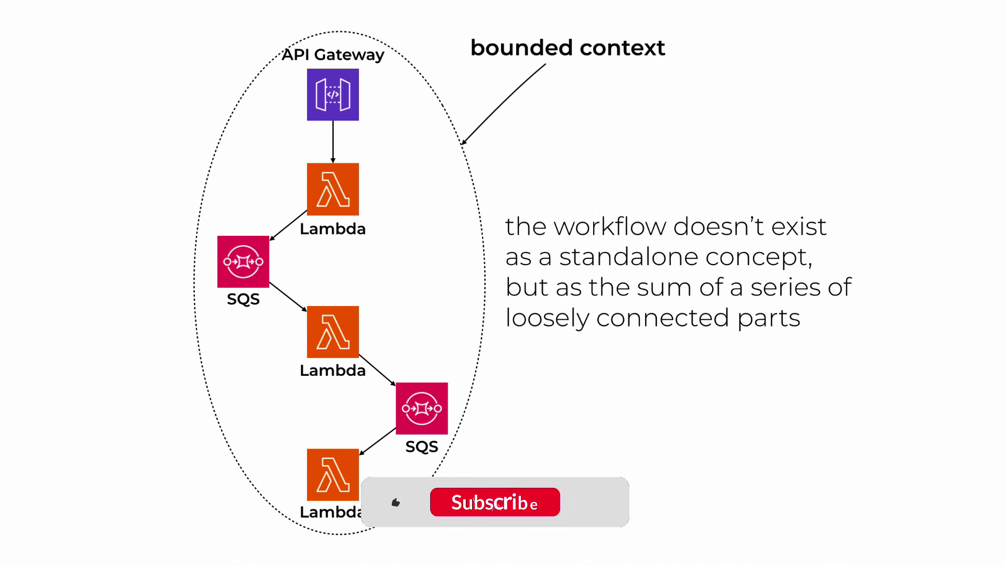
Step: Advance to the slide with API Gateway, Lambda and SQS inside a dotted ellipse
{"action": "left_click", "coordinate": [495, 503]}
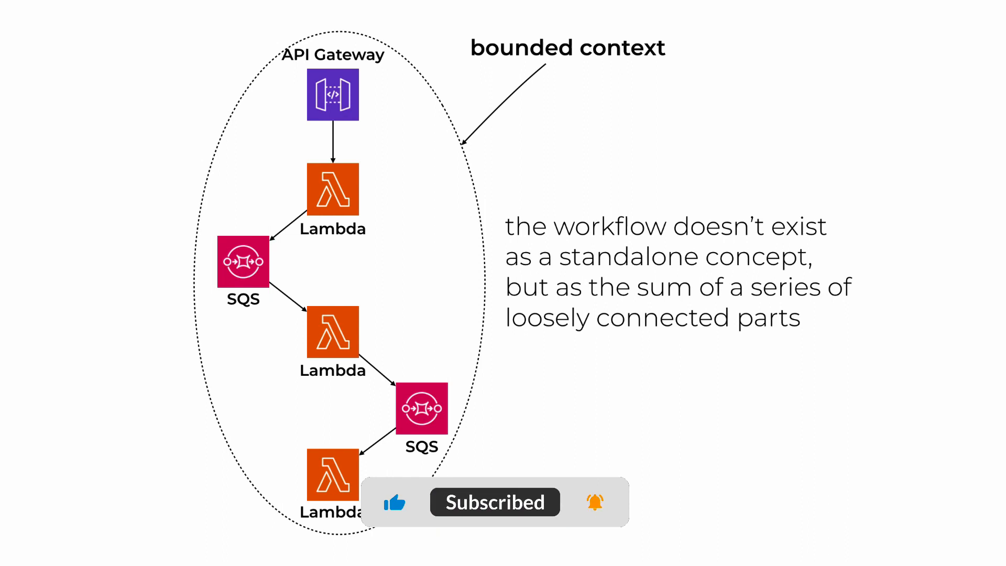